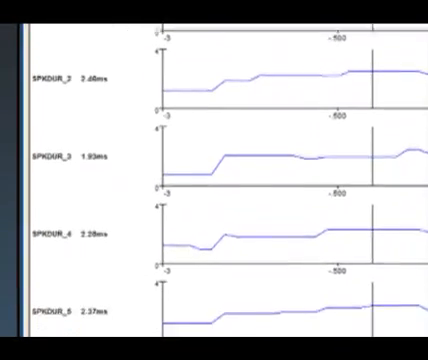
{"action": "scroll", "scroll_direction": "down", "scroll_amount": 3}
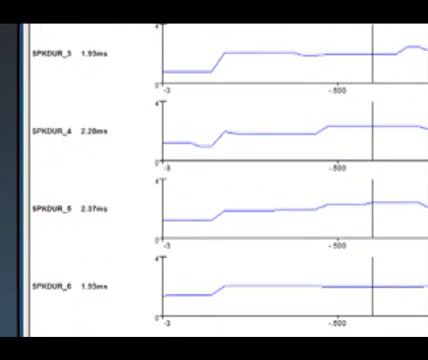